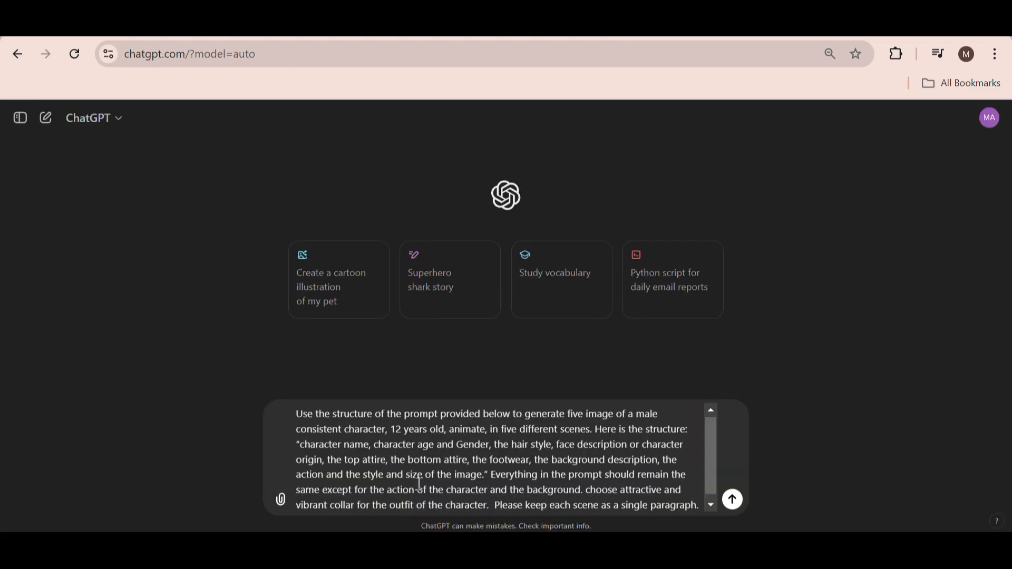
- Send the structured Alex character request to ChatGPT and collect the five scene prompts
click(732, 500)
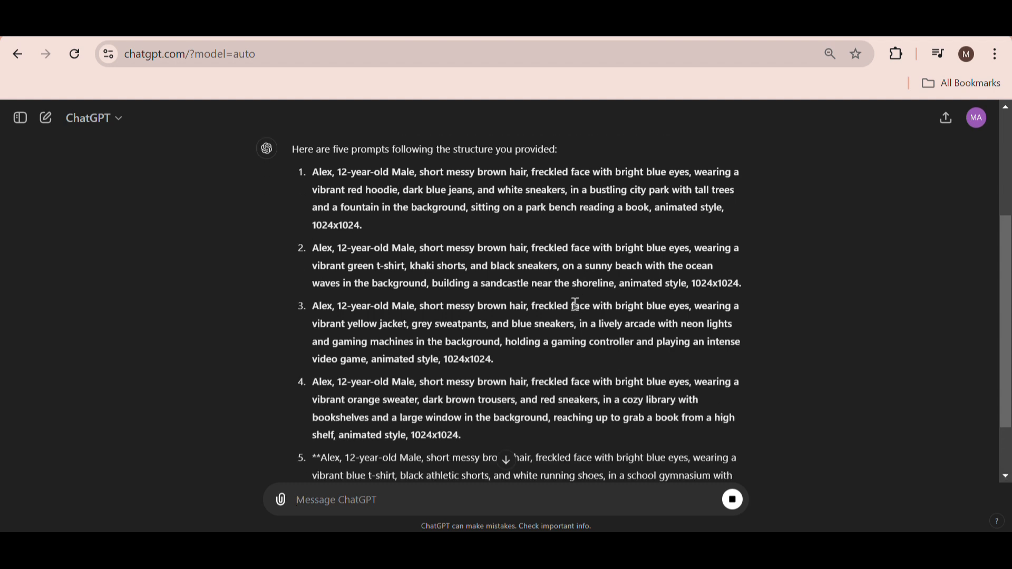
double_click(322, 172)
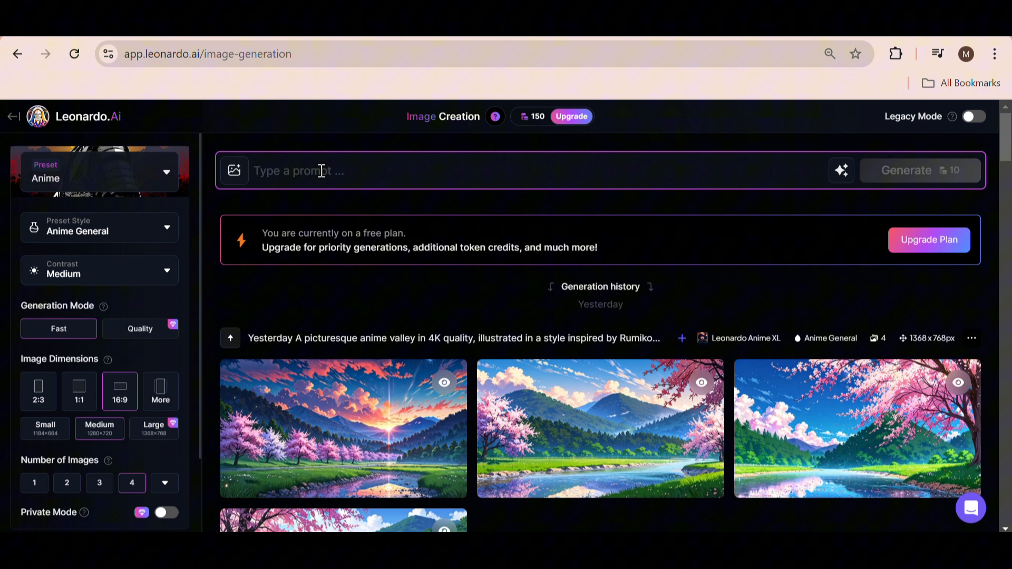
- Paste the city park prompt for Alex and browse the style presets
text(Alex, 12-year-old Male, short messy brown hair, freckled face with bright blue eyes, wearing a vibrant red hoodie, dark blue jeans, and white sneakers, in a bustling city park with tall trees and a fountain in the background, sitting on a park bench reading a book, animated style, 1024×1024.)
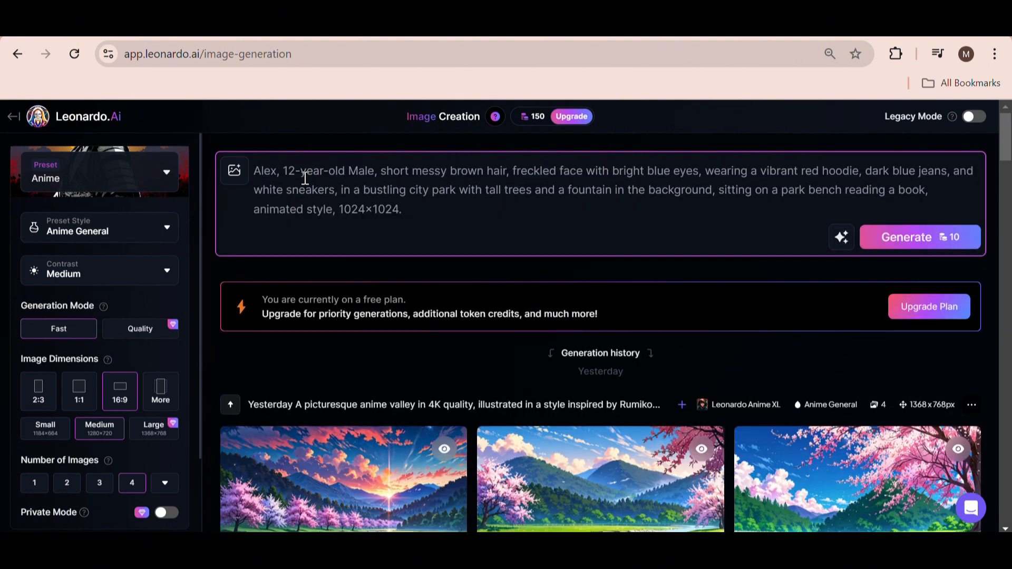
click(99, 172)
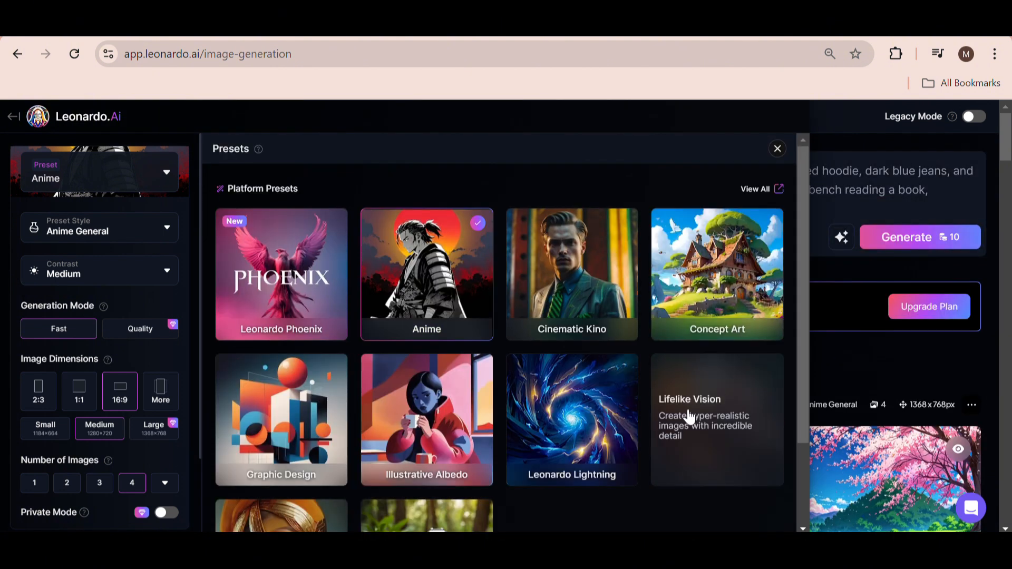
scroll(down, 3)
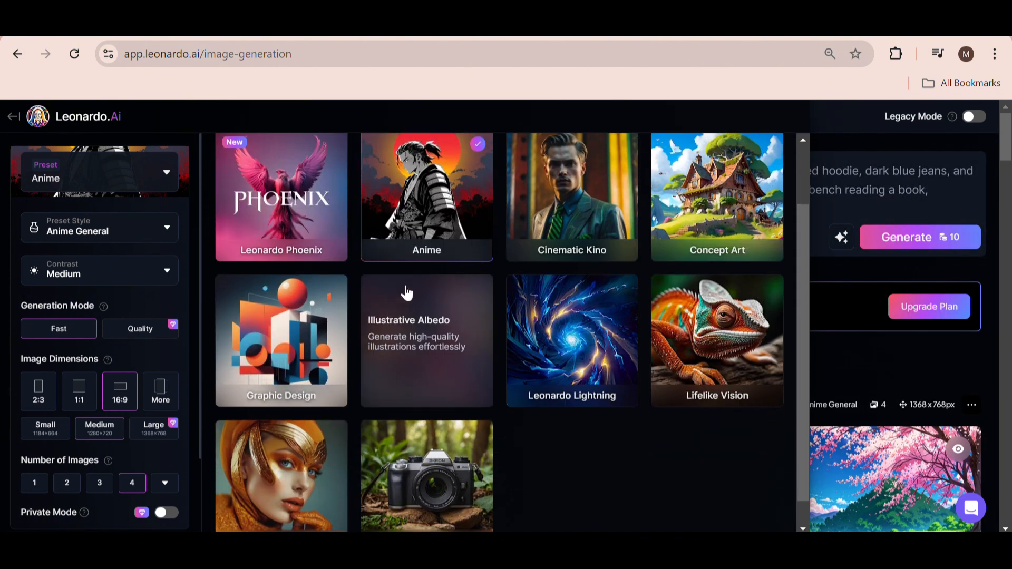
mouse_move(561, 241)
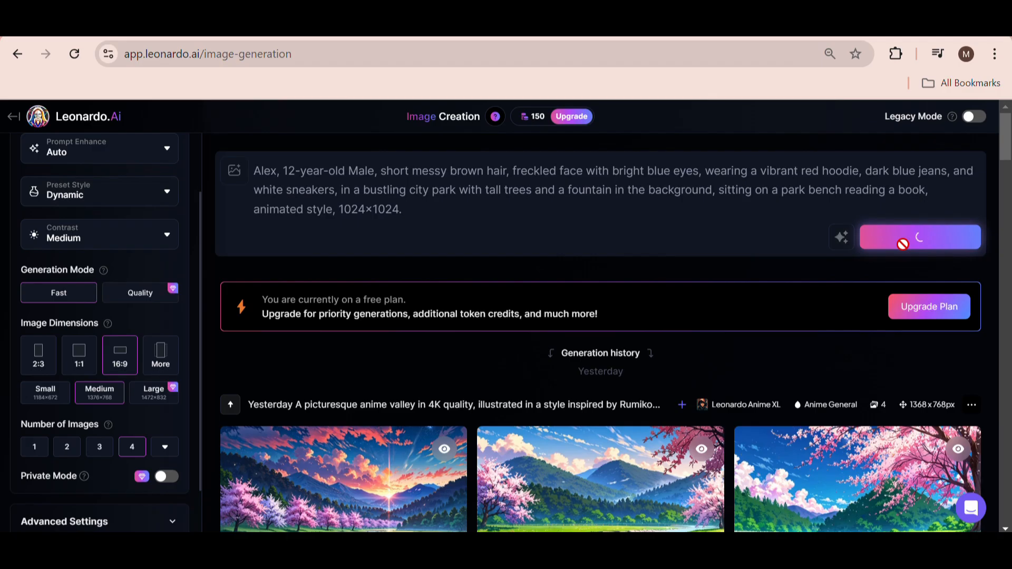
- Generate the park images and preview Alex reading on the bench one by one
click(921, 237)
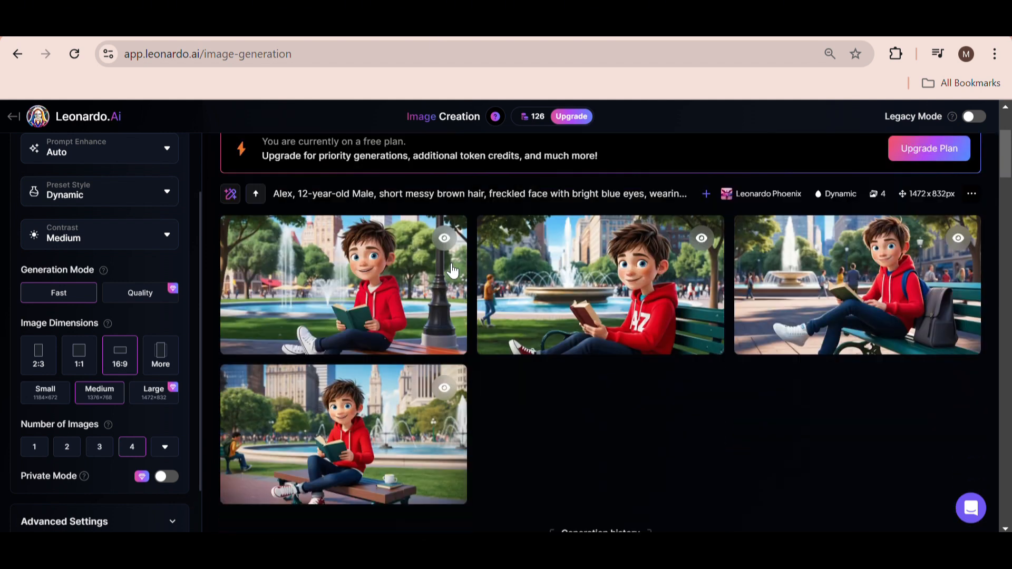
mouse_move(612, 372)
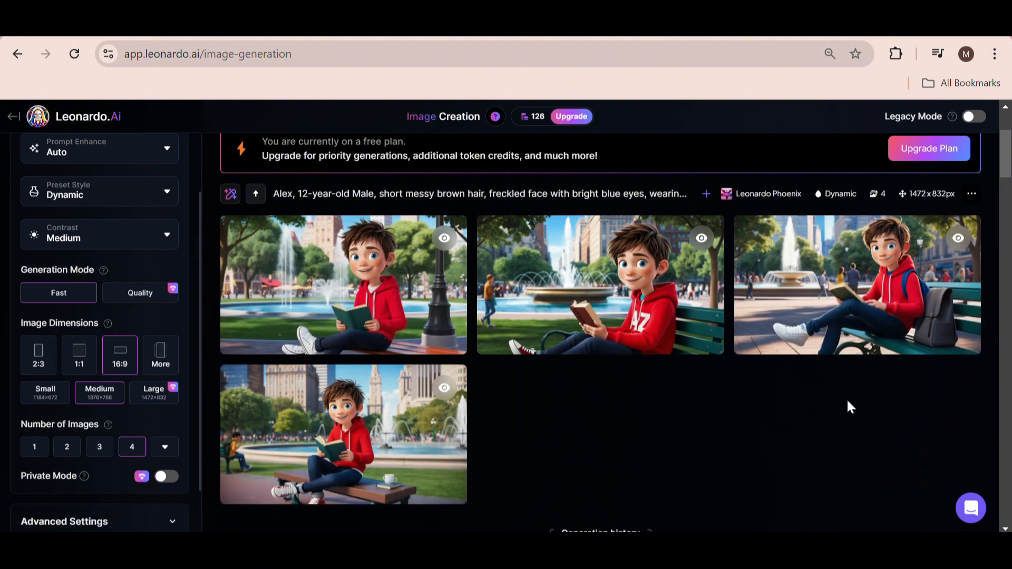
click(343, 285)
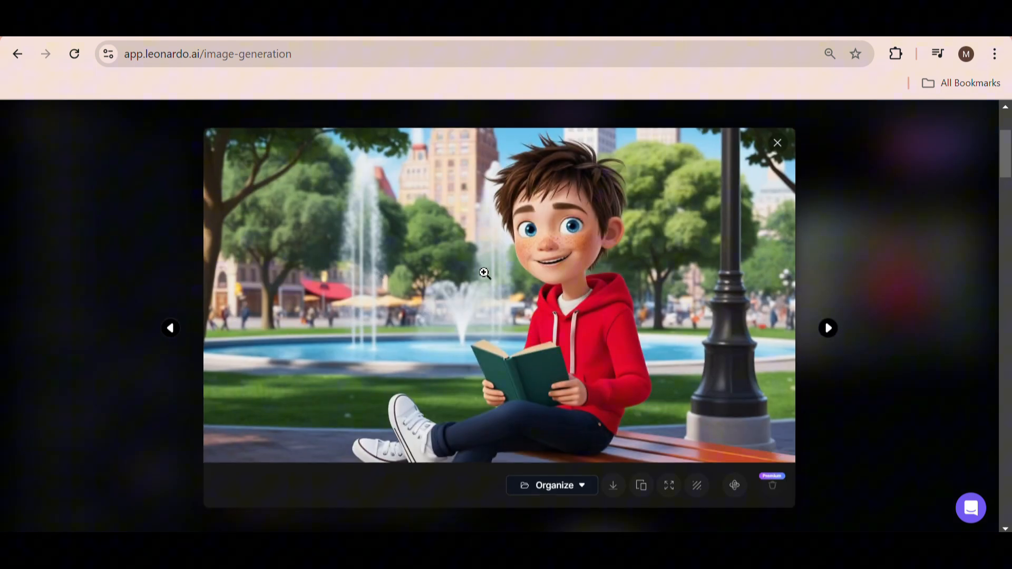
click(828, 328)
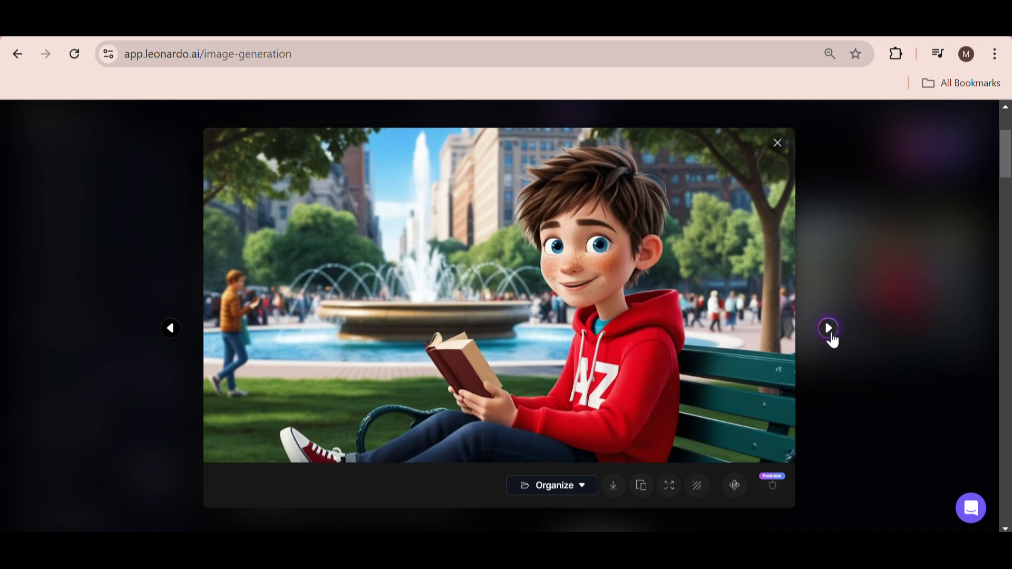
click(828, 328)
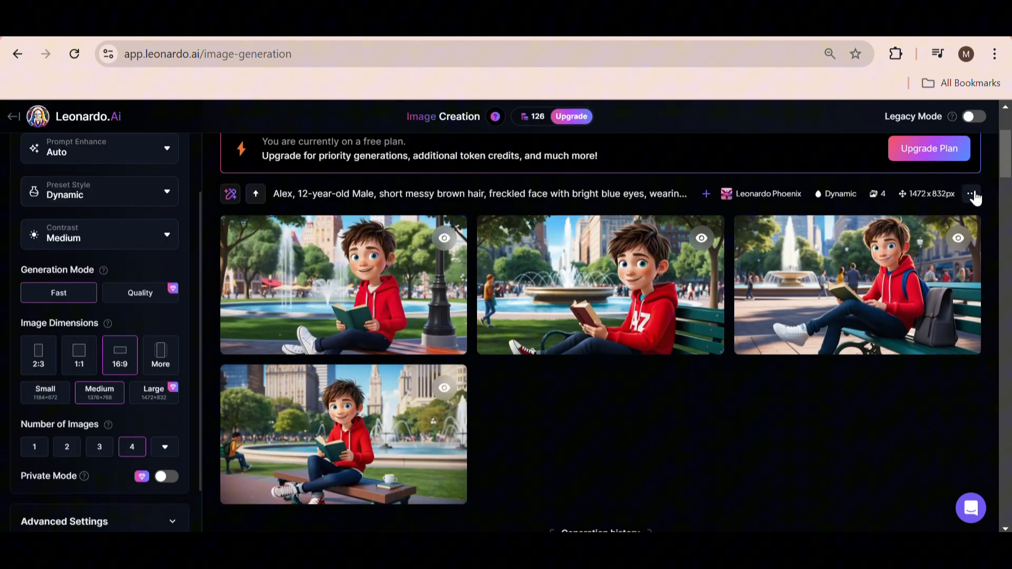
- Copy the park batch's seed and open the fixed-seed entry in Advanced Settings
click(970, 195)
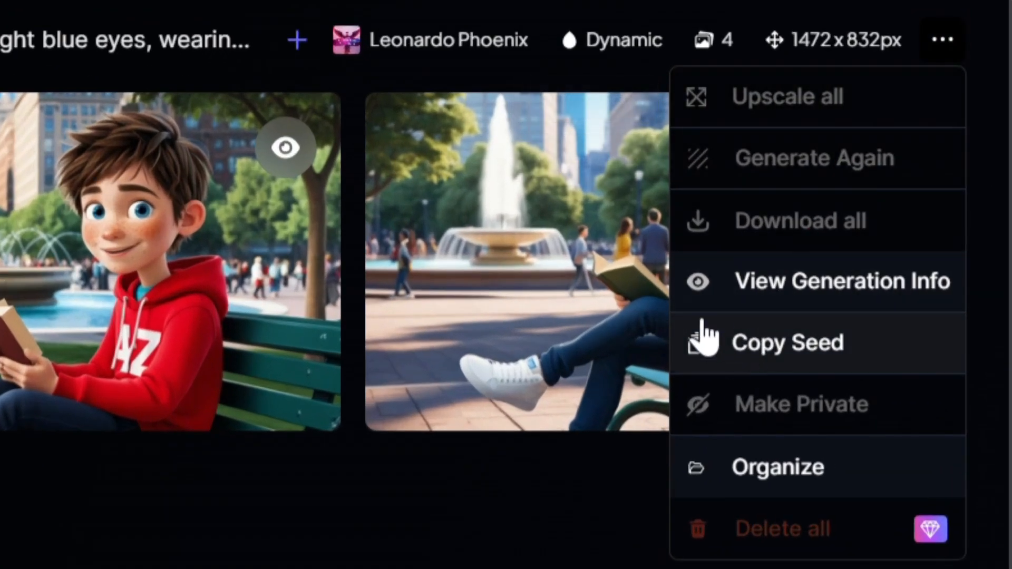
click(789, 343)
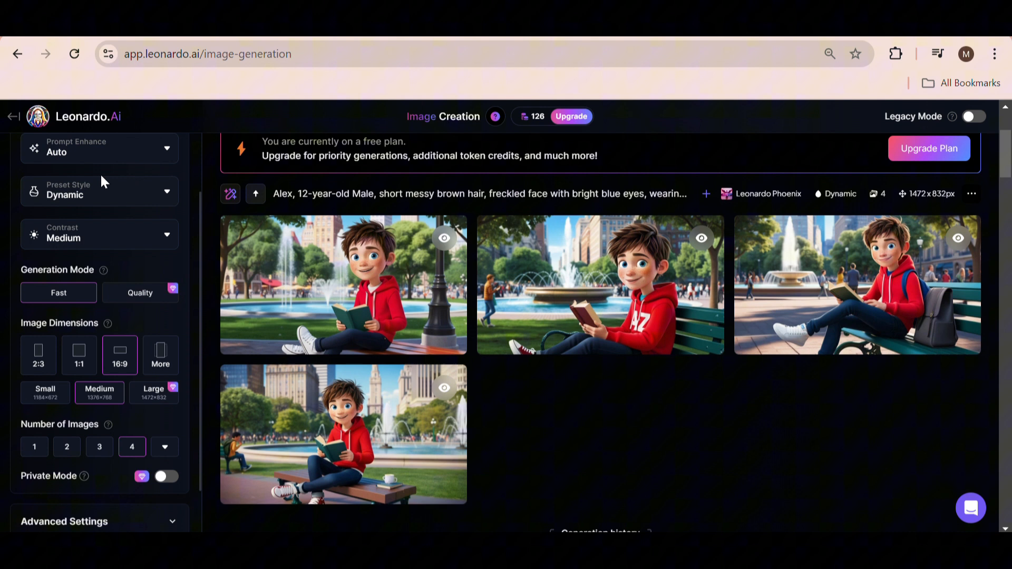
scroll(down, 3)
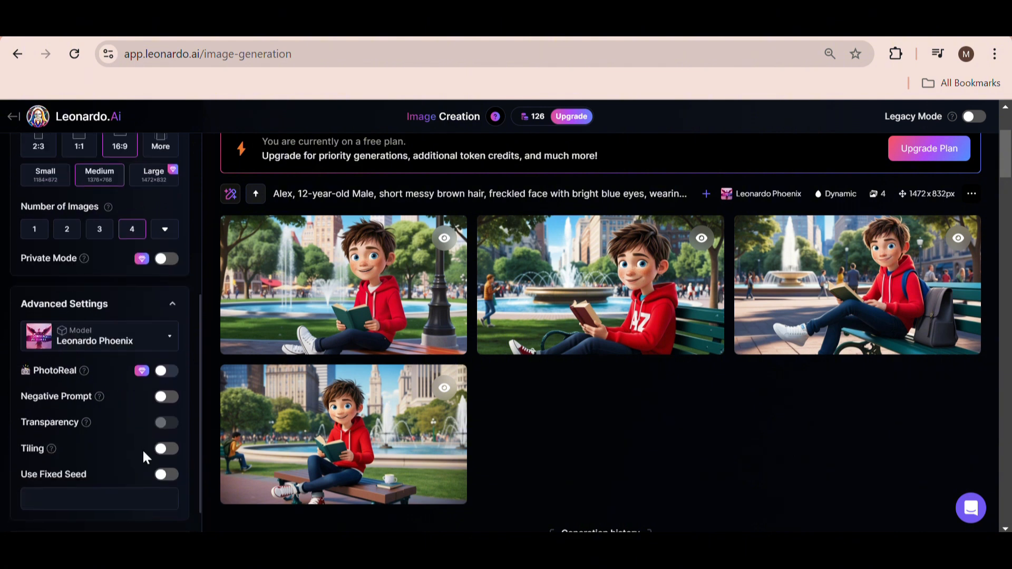
click(99, 499)
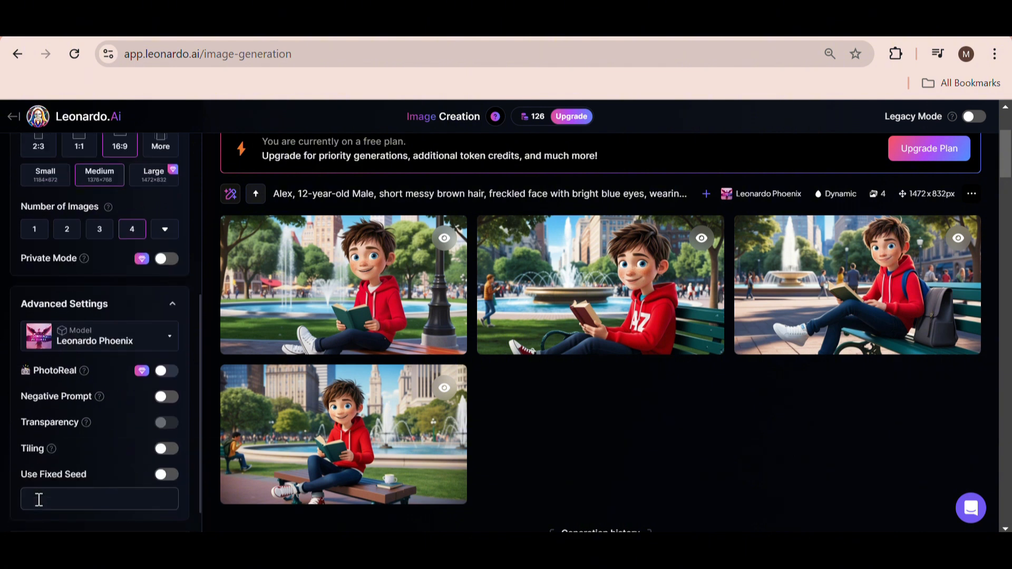
click(166, 474)
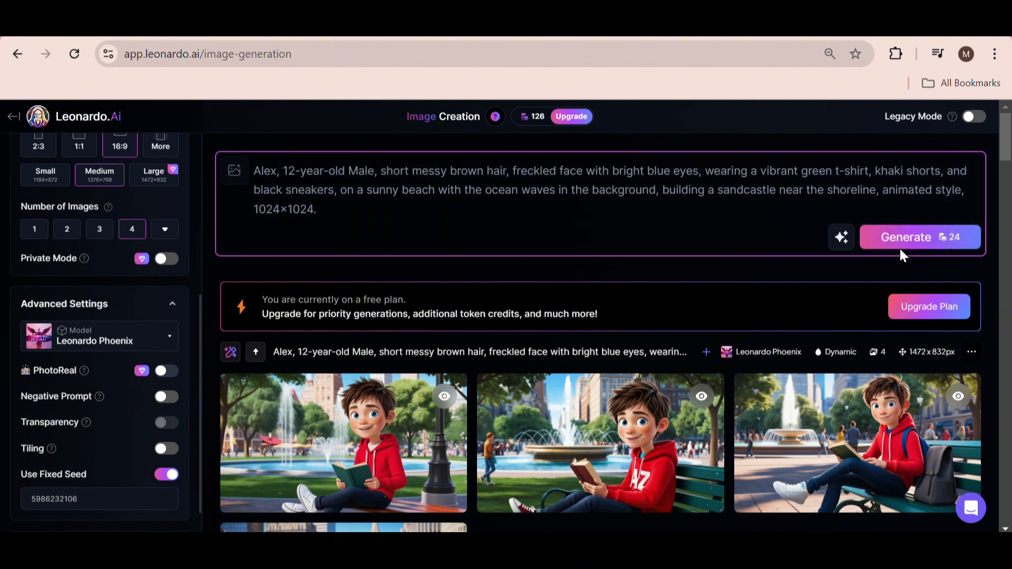
click(920, 237)
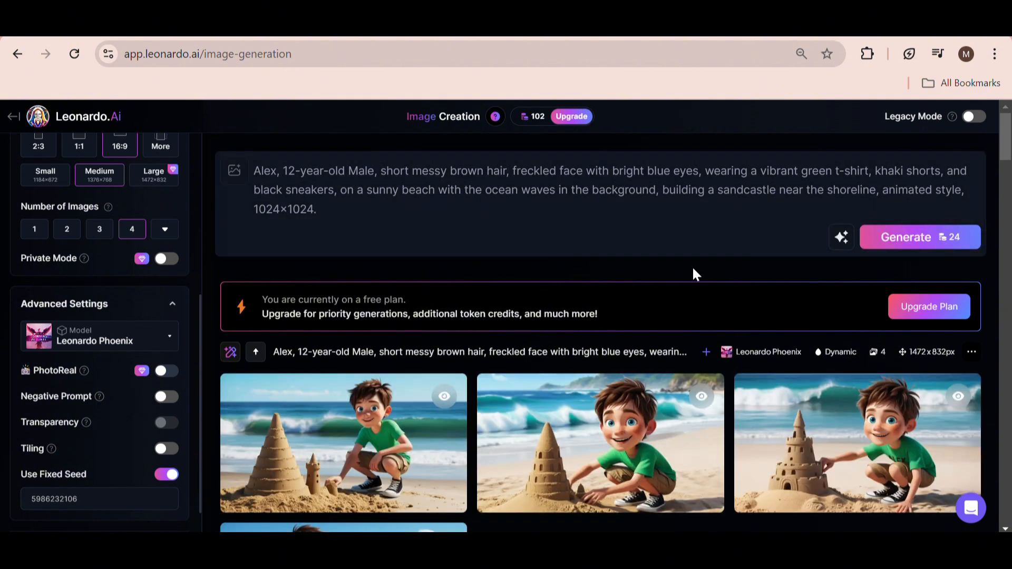
scroll(down, 3)
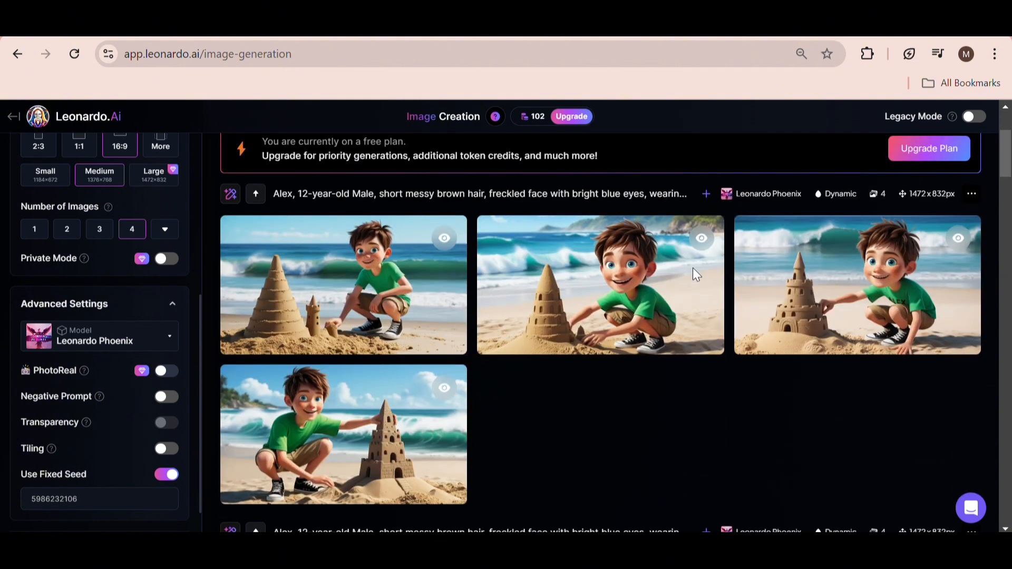
scroll(down, 3)
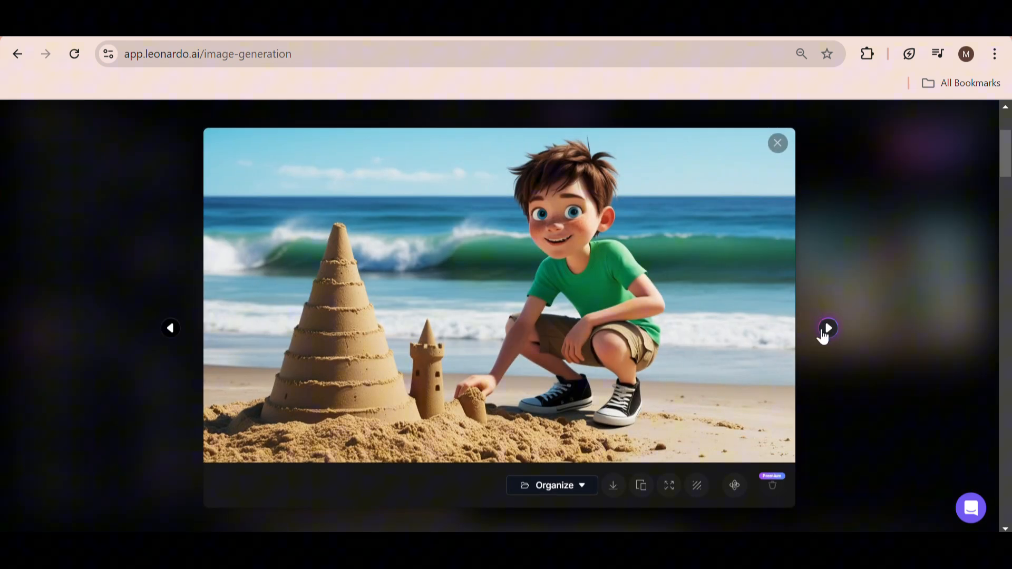
click(827, 328)
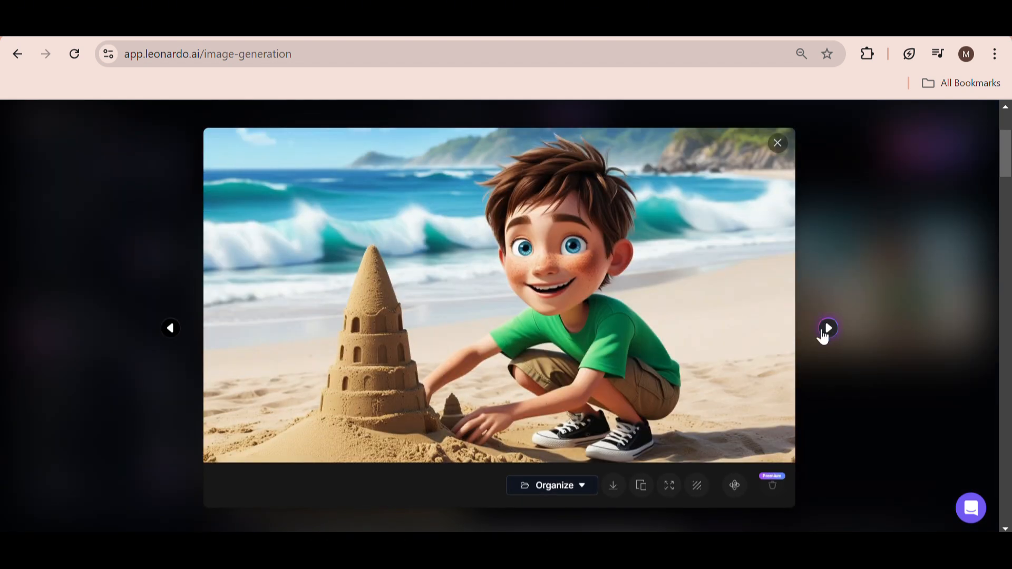
click(828, 328)
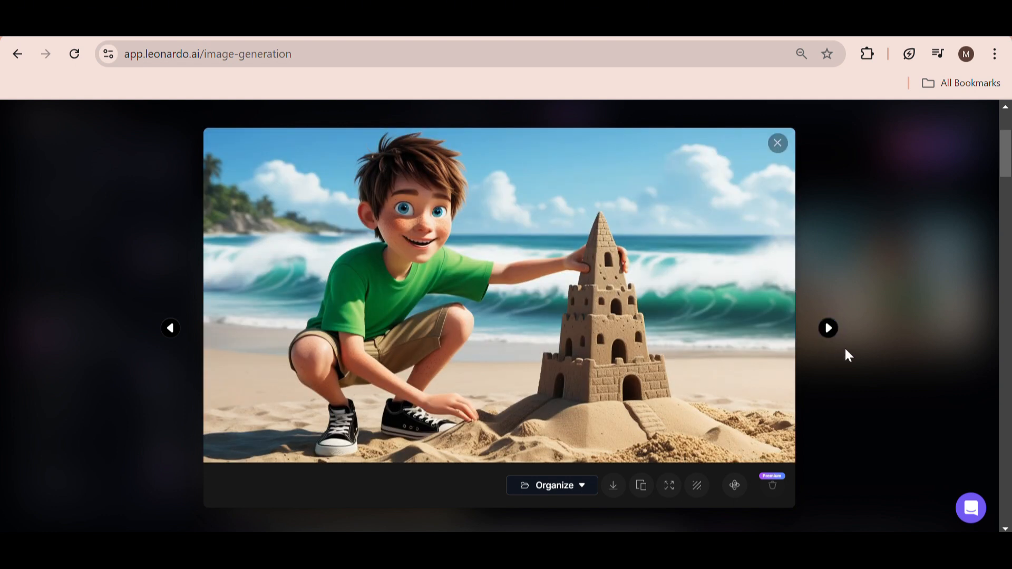
click(778, 143)
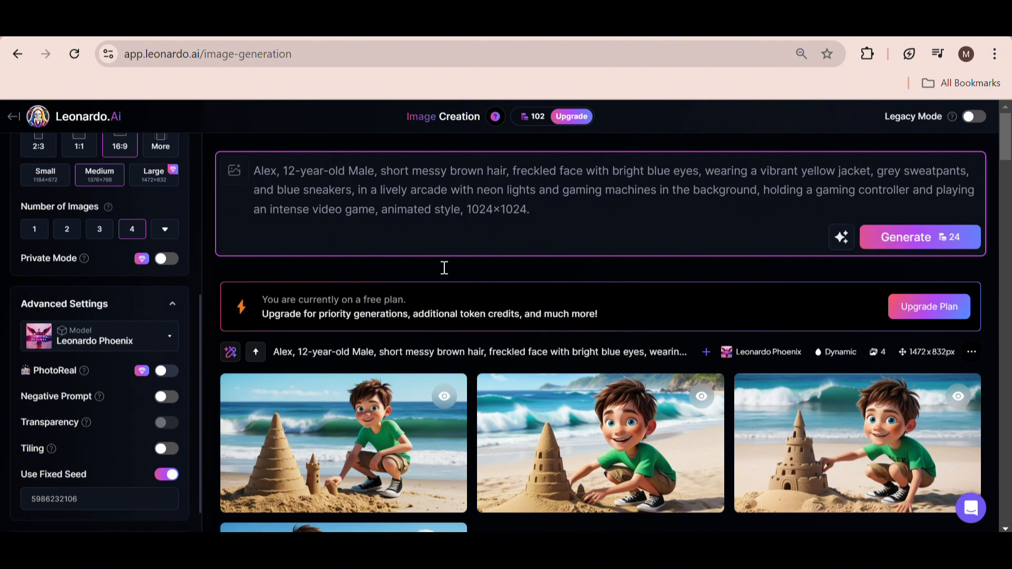
- Generate the neon arcade images of Alex with a controller and browse them
click(920, 238)
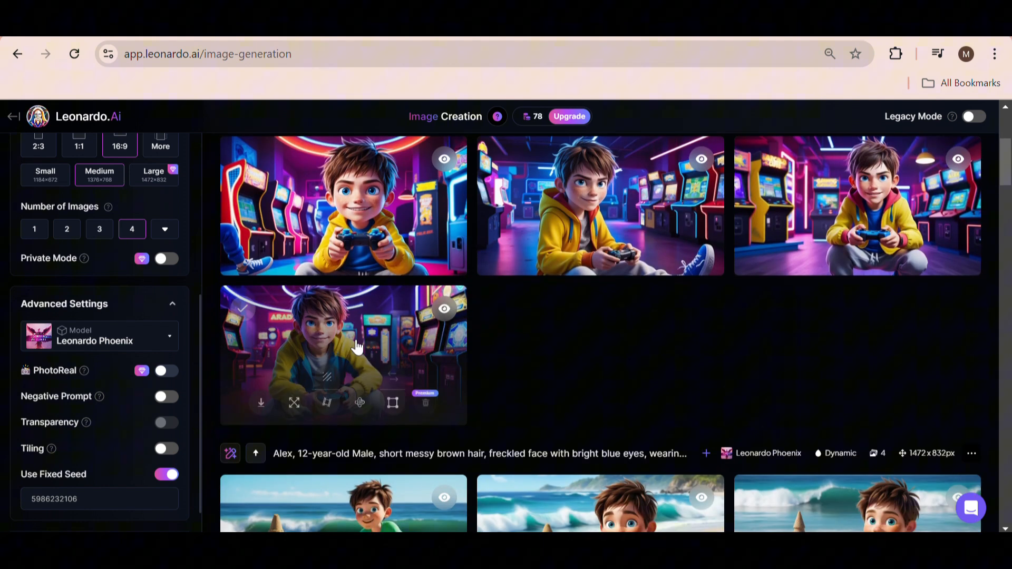
scroll(down, 3)
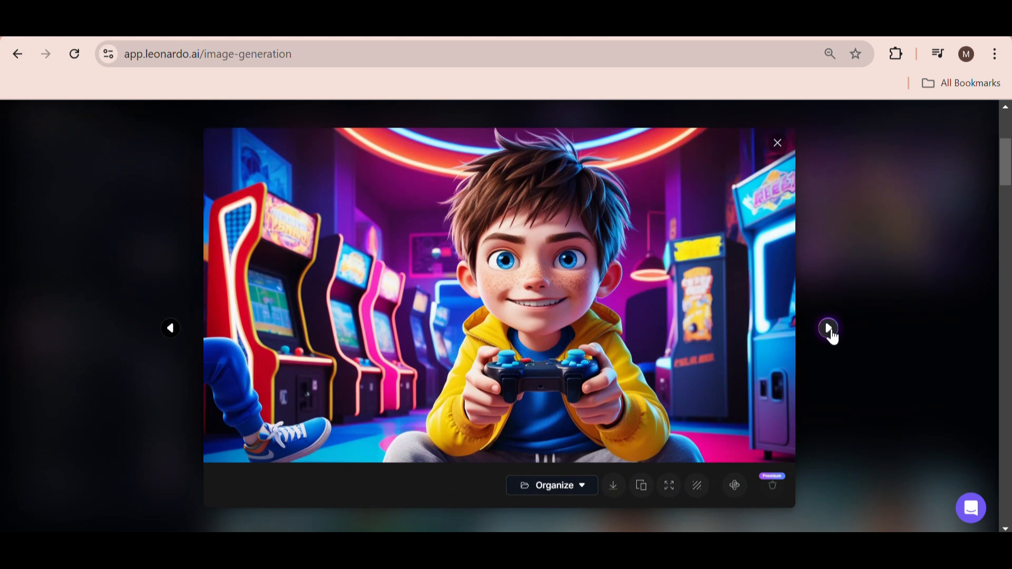
click(828, 329)
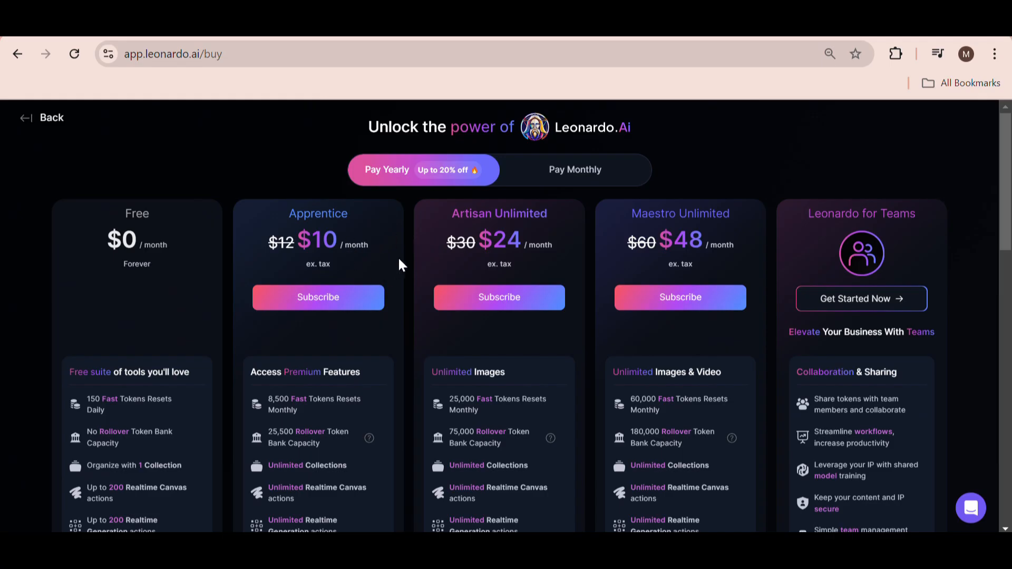
- Scroll the subscription plans page to review Artisan Unlimited's price and features
double_click(499, 213)
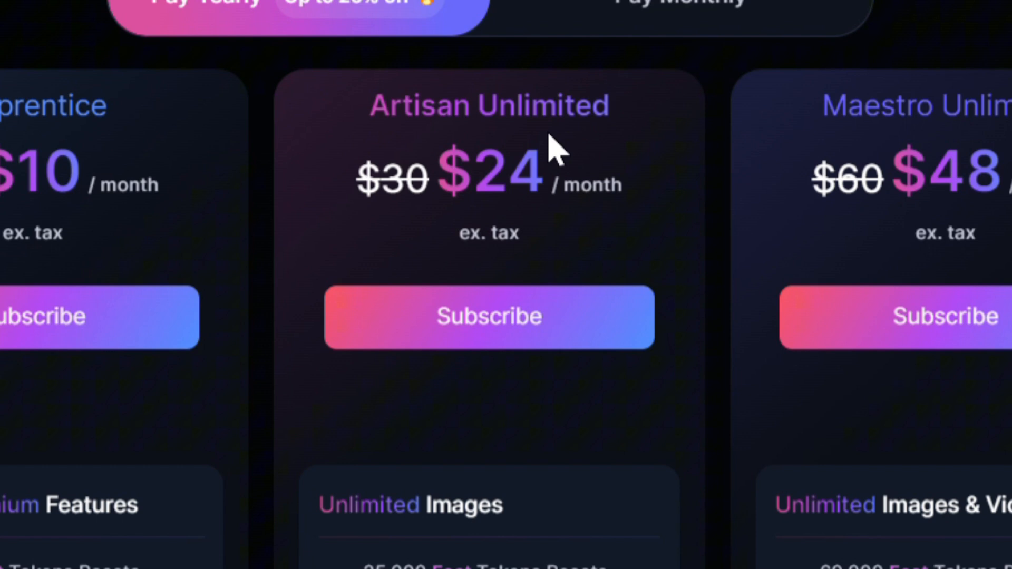
scroll(down, 3)
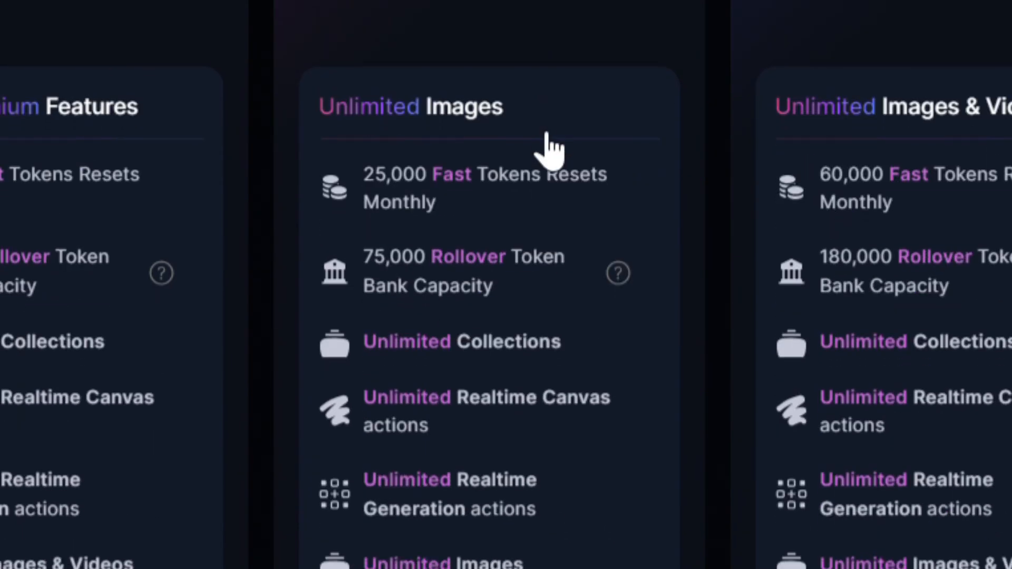